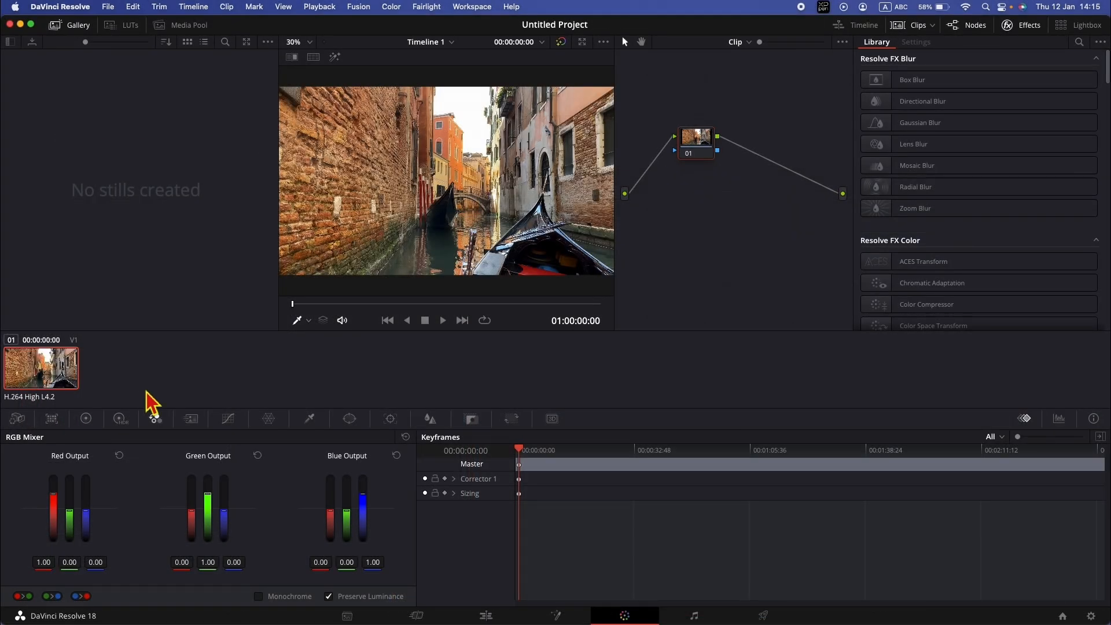
{"action": "mouse_move", "coordinate": [180, 397]}
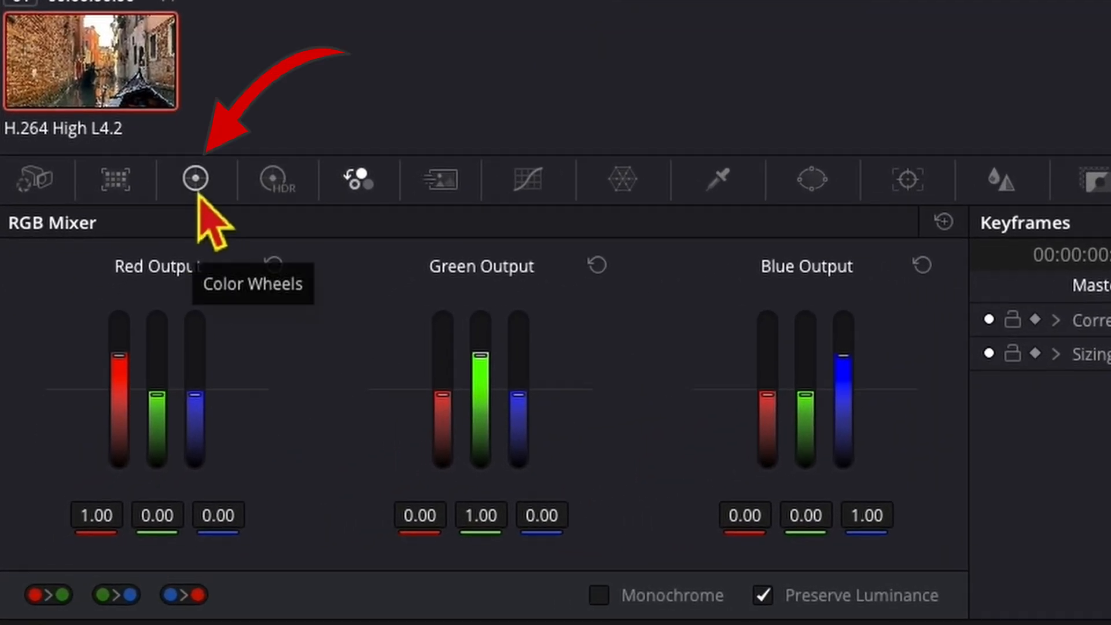
- Tick Monochrome in the RGB Mixer to make the gondola clip black and white
{"action": "left_click", "coordinate": [194, 177]}
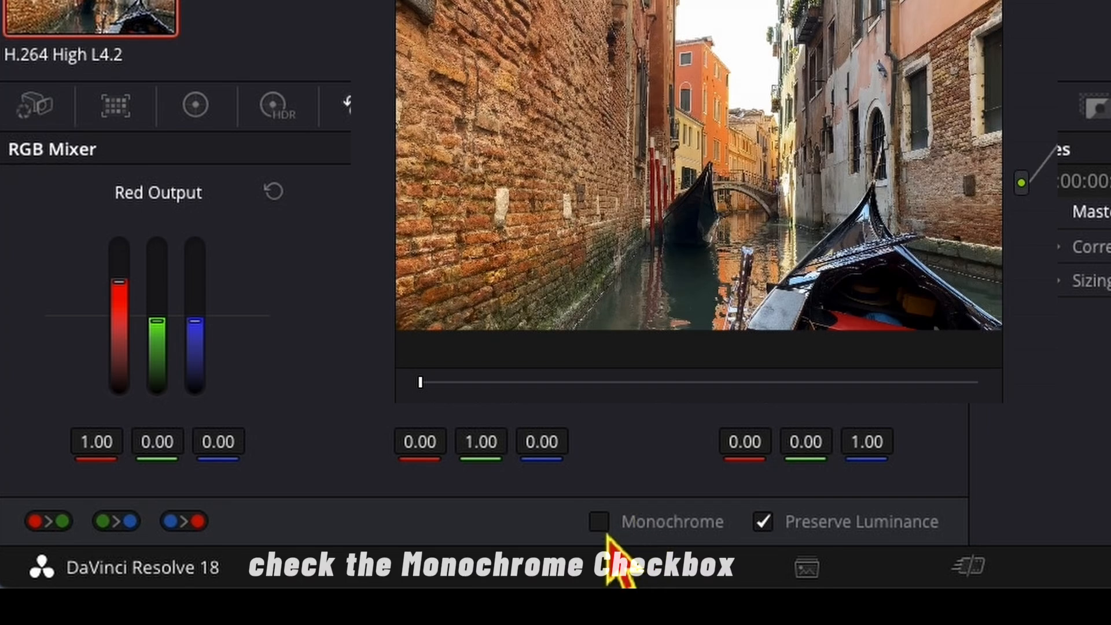
{"action": "left_click", "coordinate": [598, 522]}
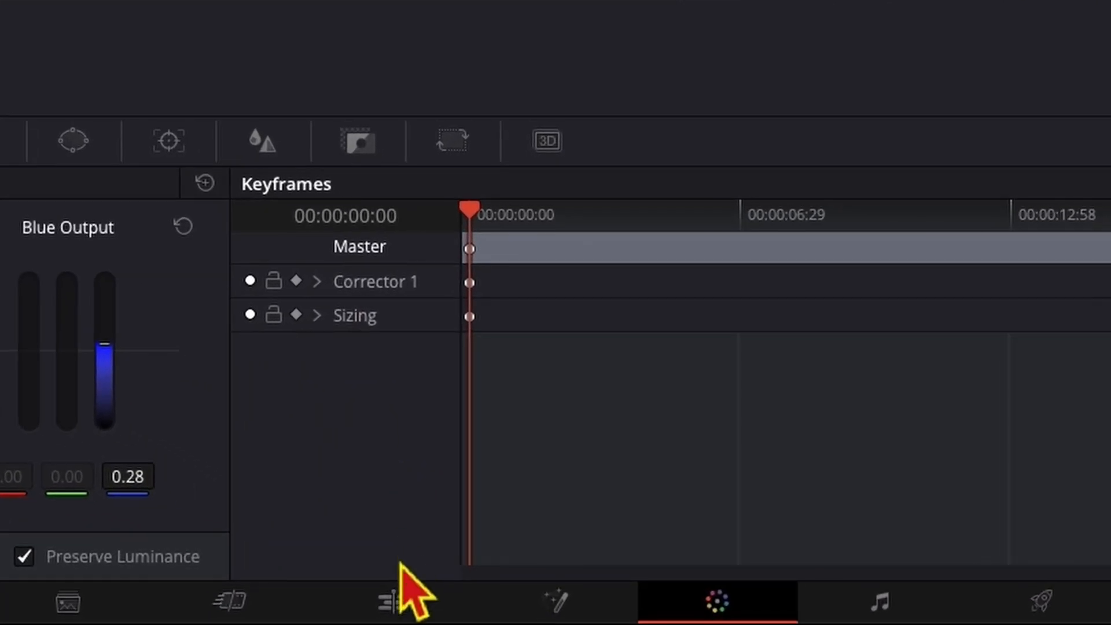
- On the Edit page, drag Open FX Film Damage onto the gondola clip on Video 1
{"action": "left_click", "coordinate": [484, 615]}
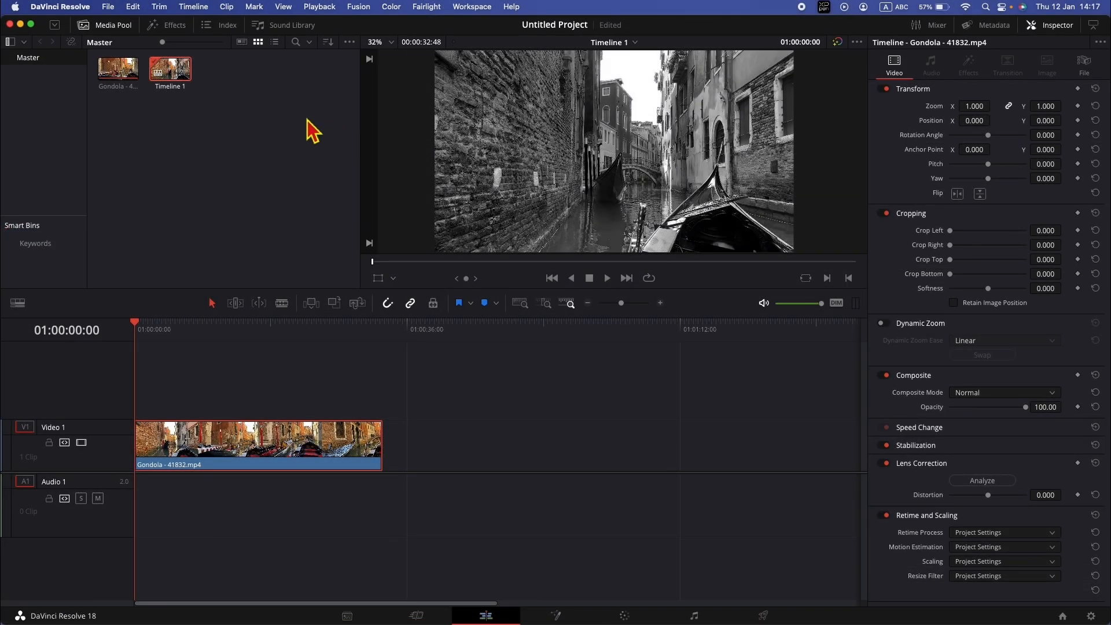
{"action": "left_click", "coordinate": [1055, 25]}
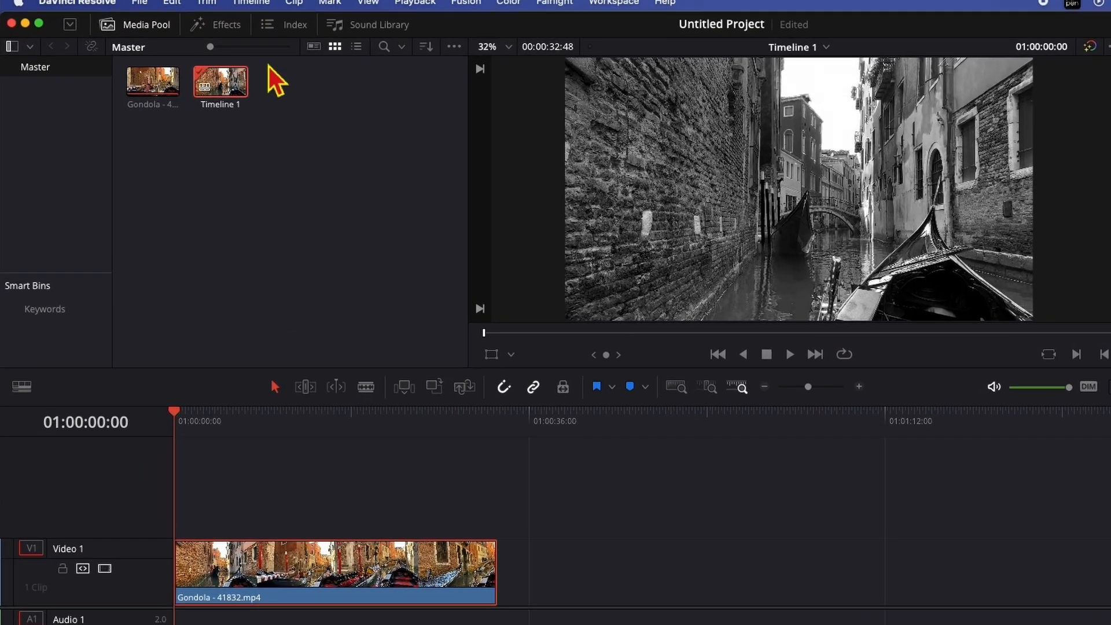
{"action": "left_click", "coordinate": [217, 25]}
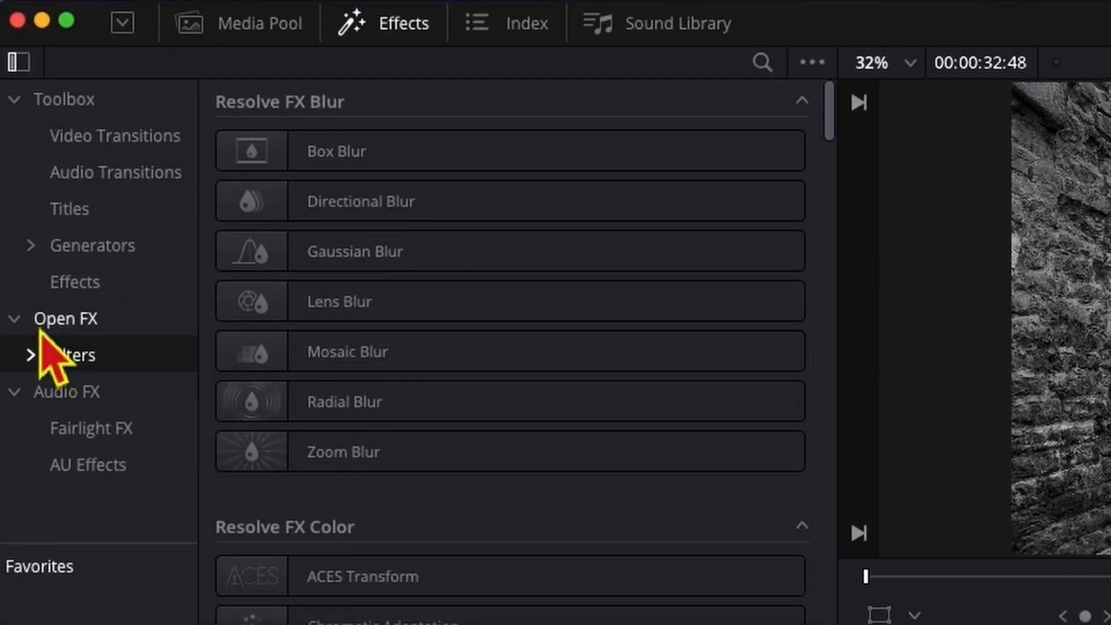
{"action": "mouse_move", "coordinate": [757, 78]}
{"action": "type", "text": "film"}
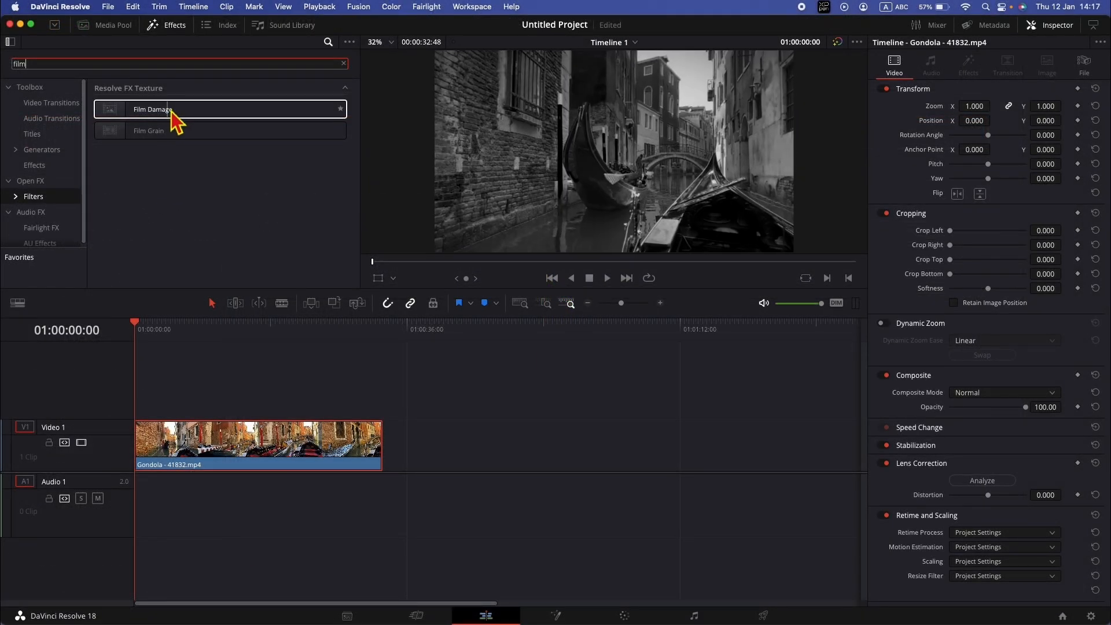
{"action": "left_click_drag", "start_coordinate": [152, 109], "coordinate": [244, 425]}
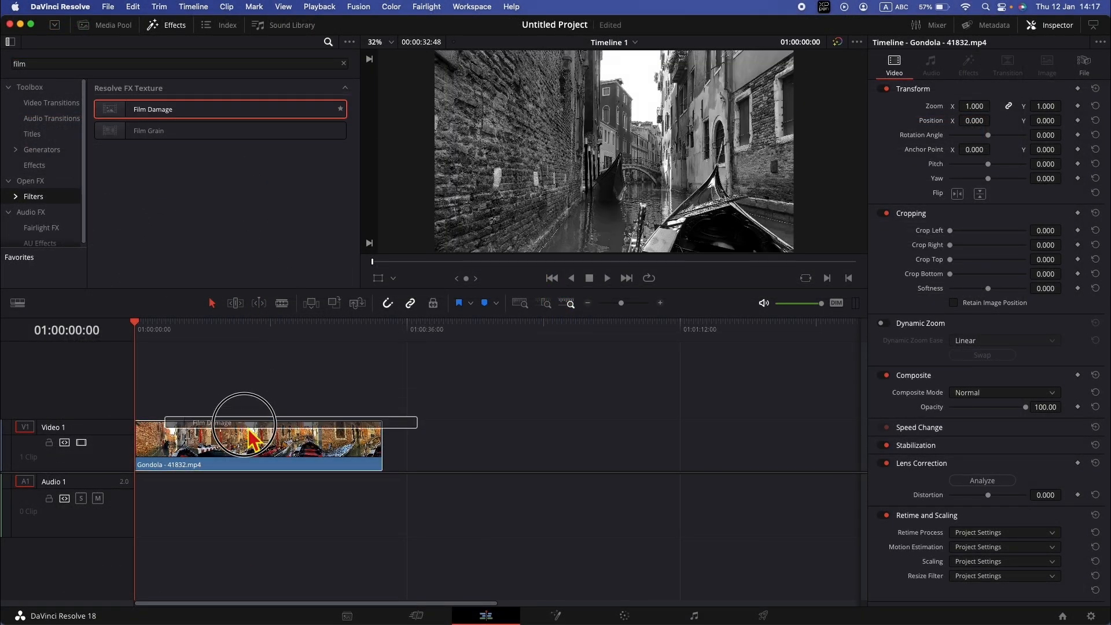